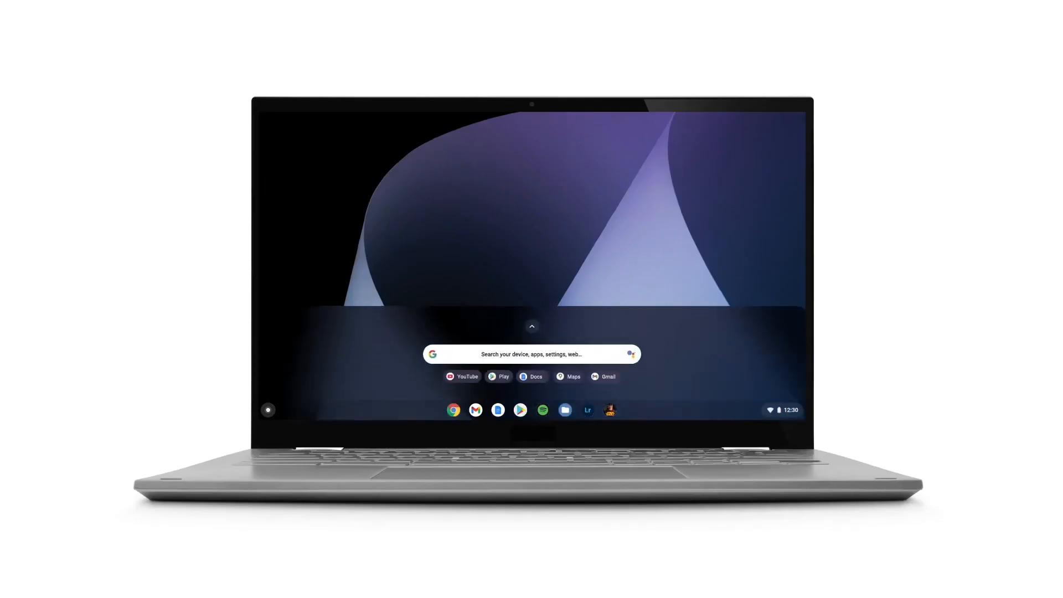
{"action": "type", "text": "mama's veggie quiche"}
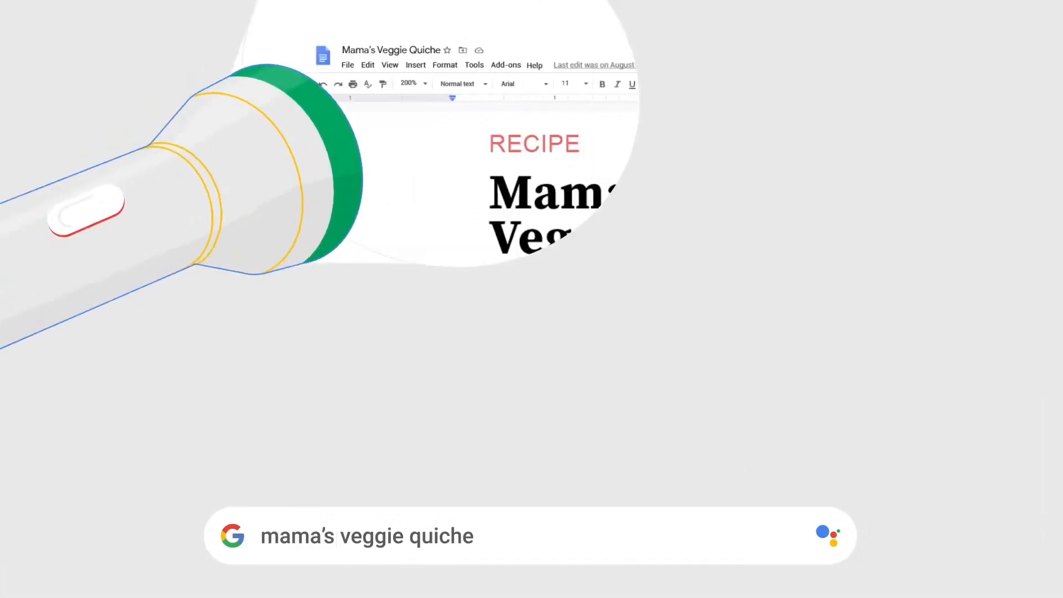
{"action": "type", "text": "calendar"}
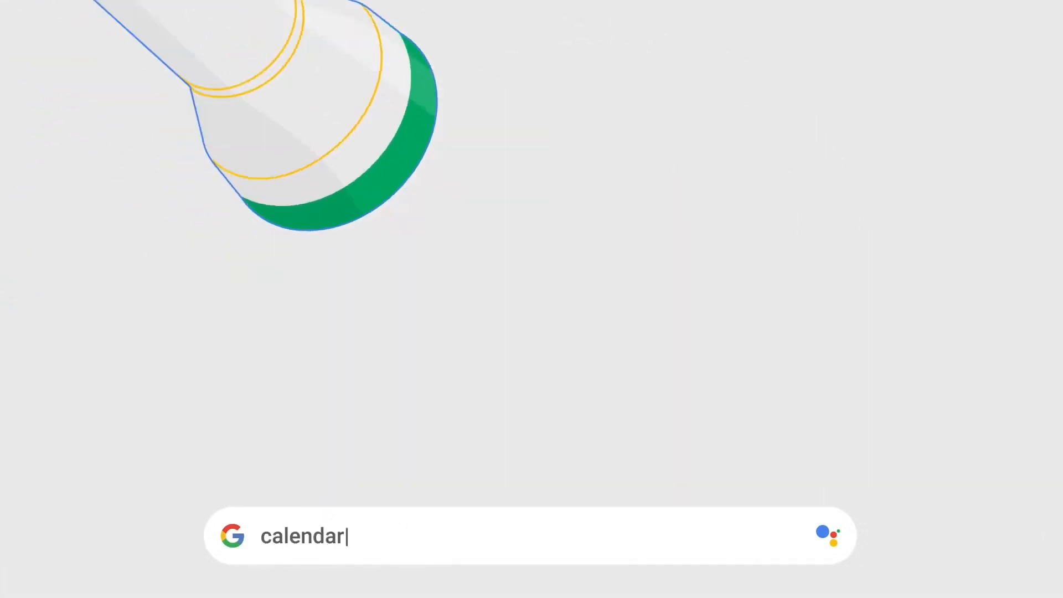
{"action": "type", "text": "how long to boil pasta?"}
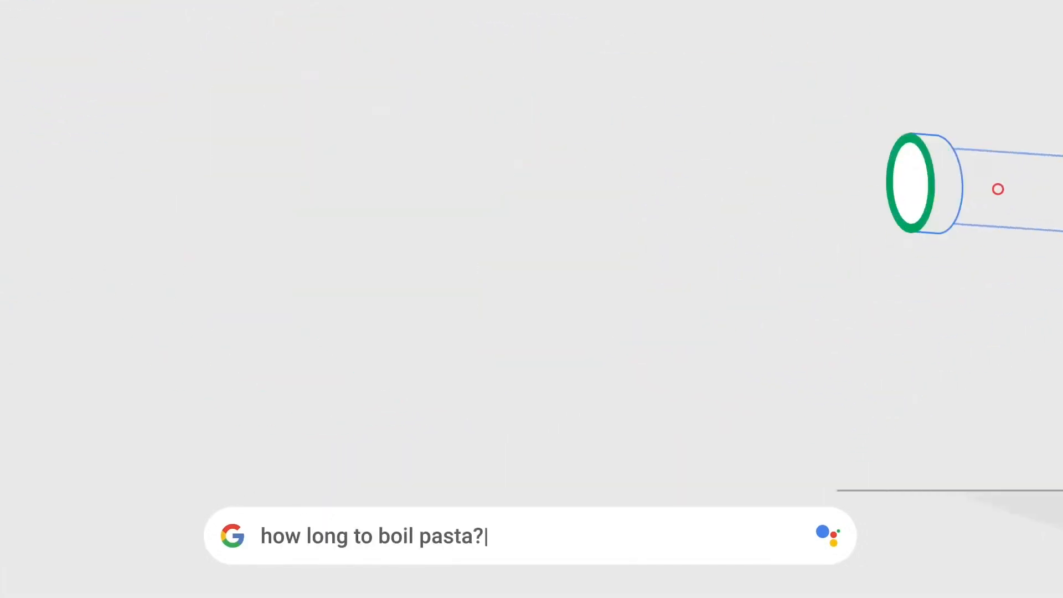